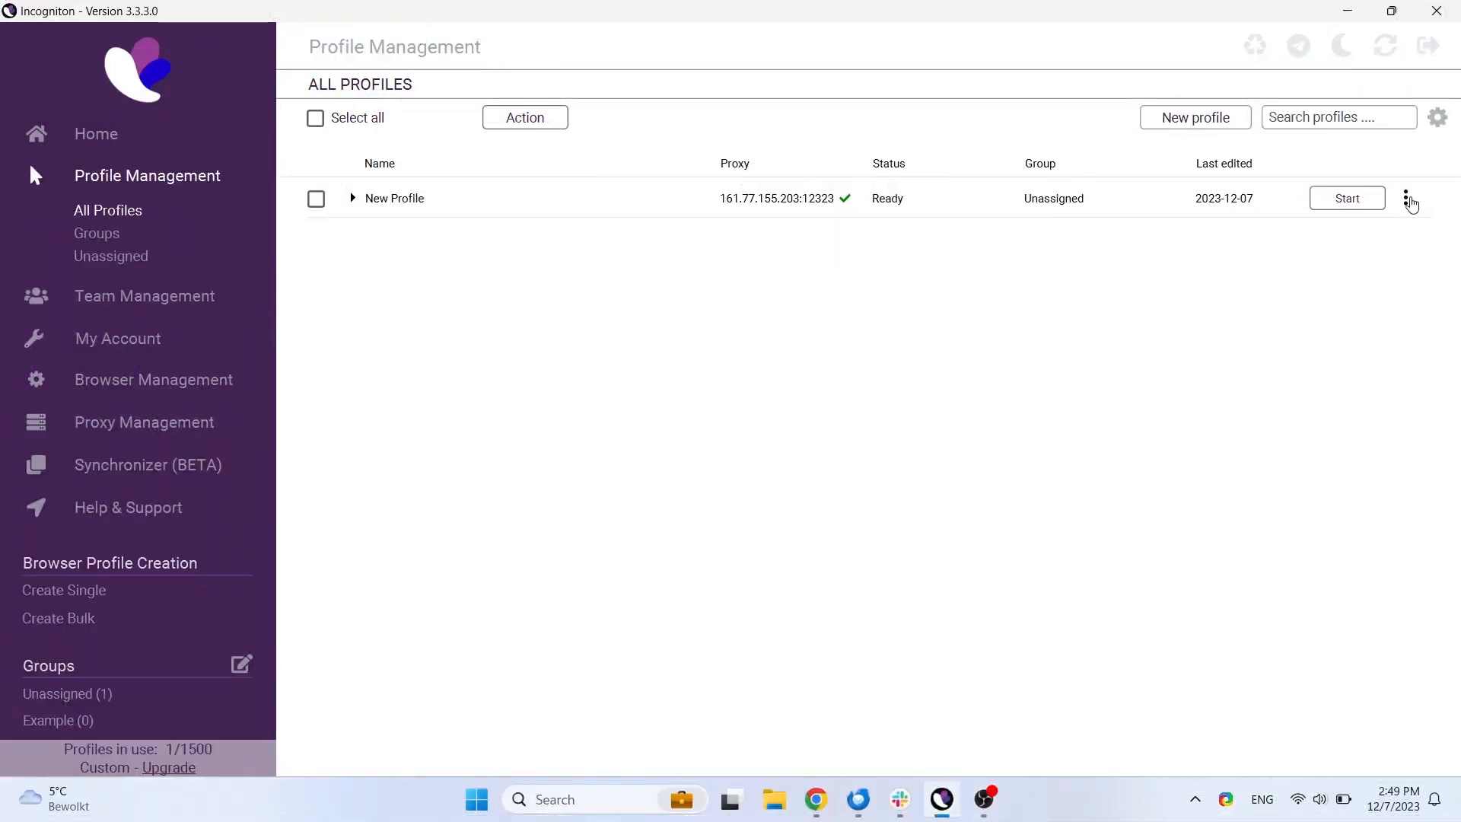
Step: Open the three-dot actions menu on the New Profile row
left_click(1407, 197)
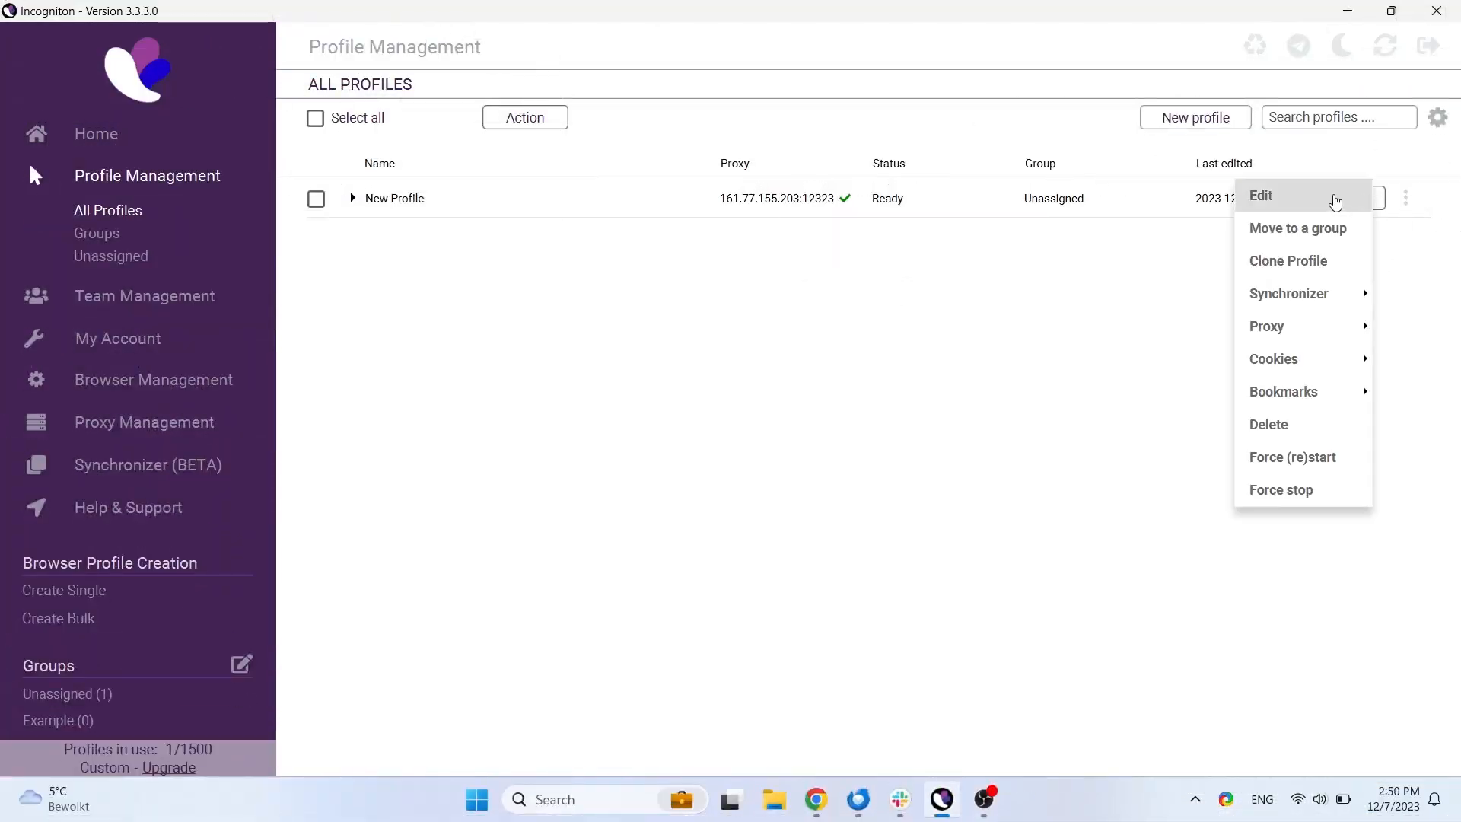
Step: Edit New Profile's Navigator settings: disable 'Fill language based on IP', then open and close Profile Language
left_click(1260, 194)
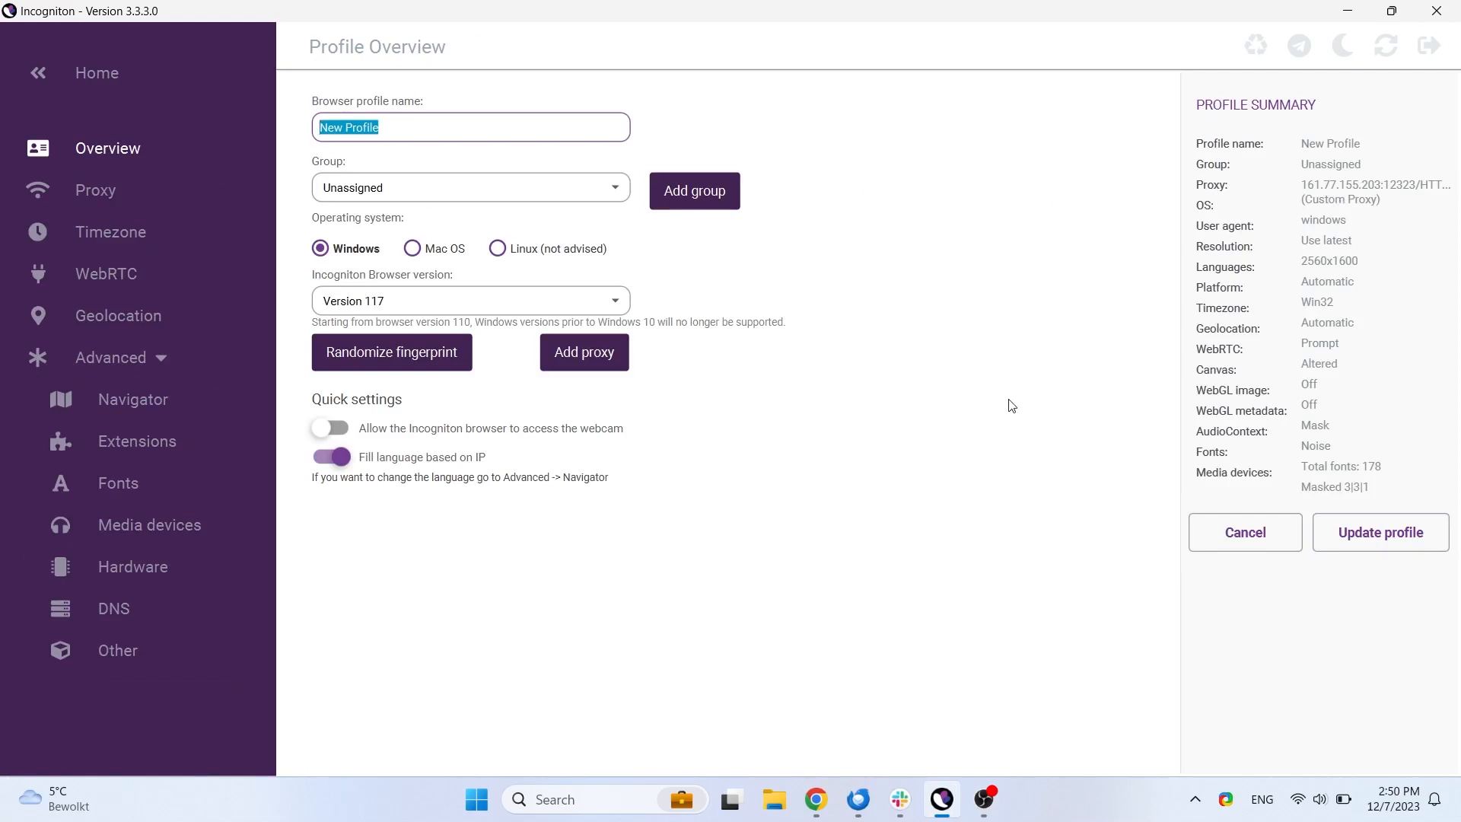
mouse_move(985, 427)
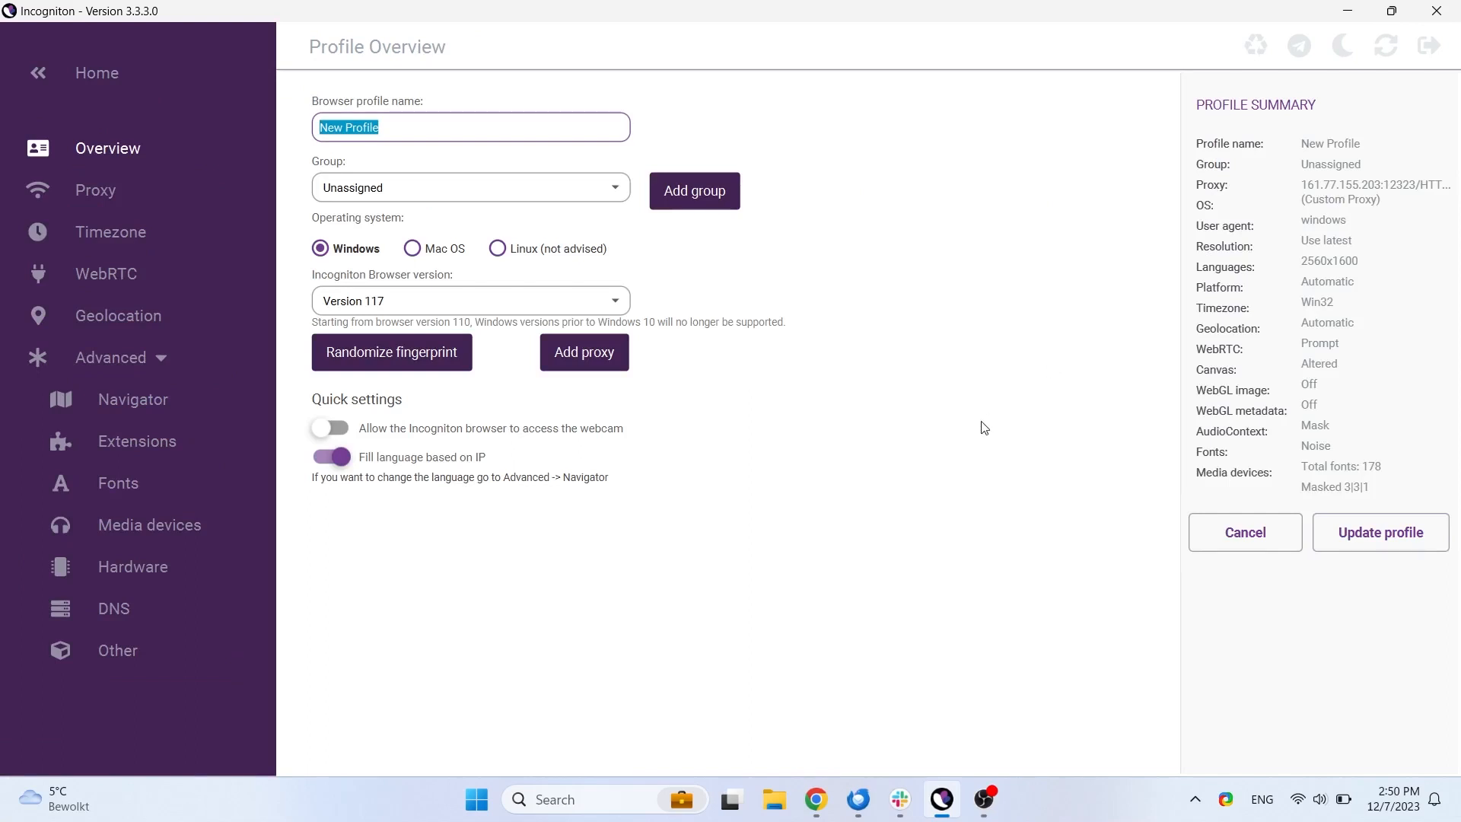
mouse_move(143, 404)
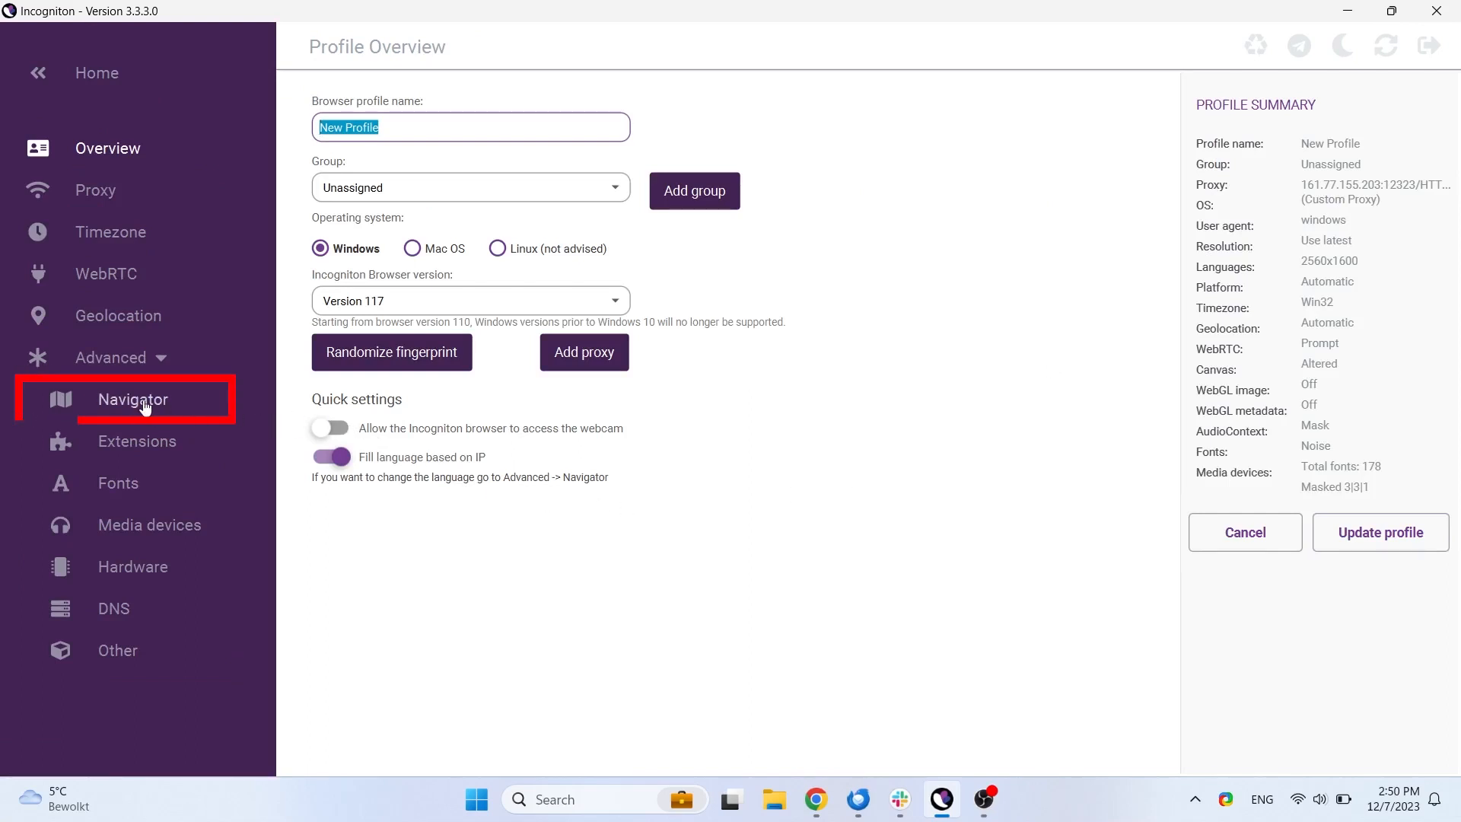
left_click(132, 399)
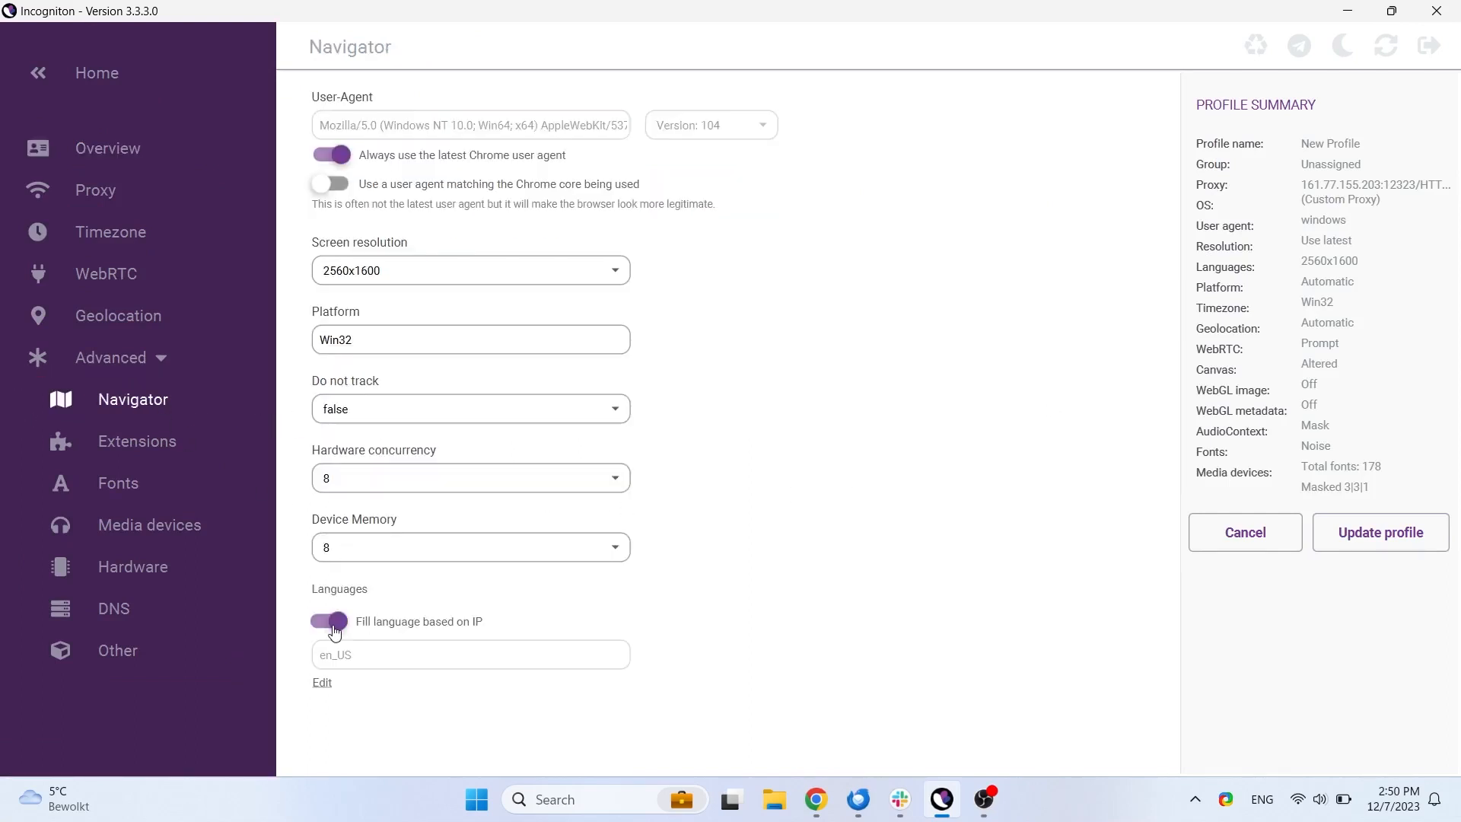
left_click(328, 620)
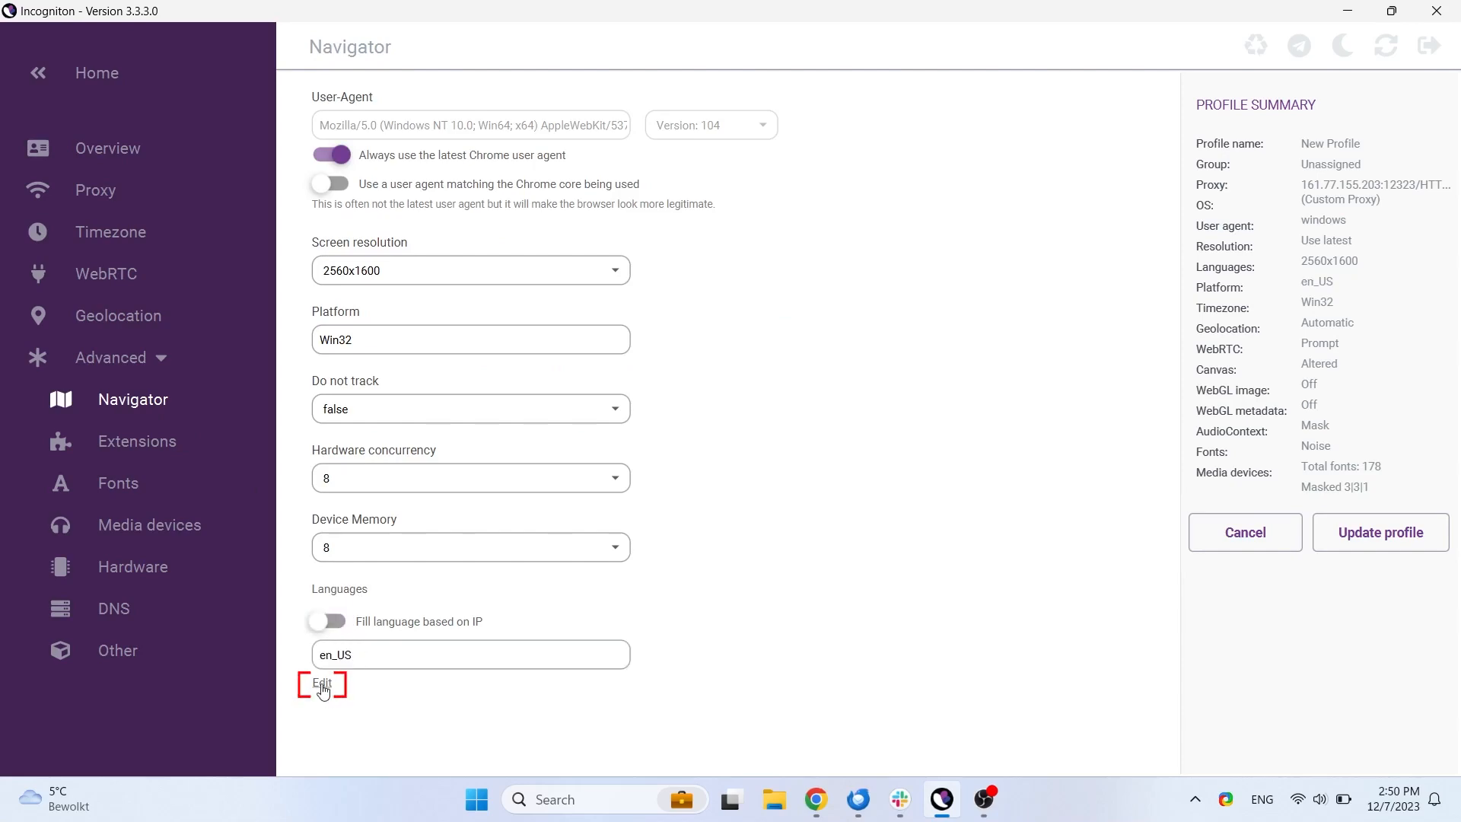
left_click(322, 683)
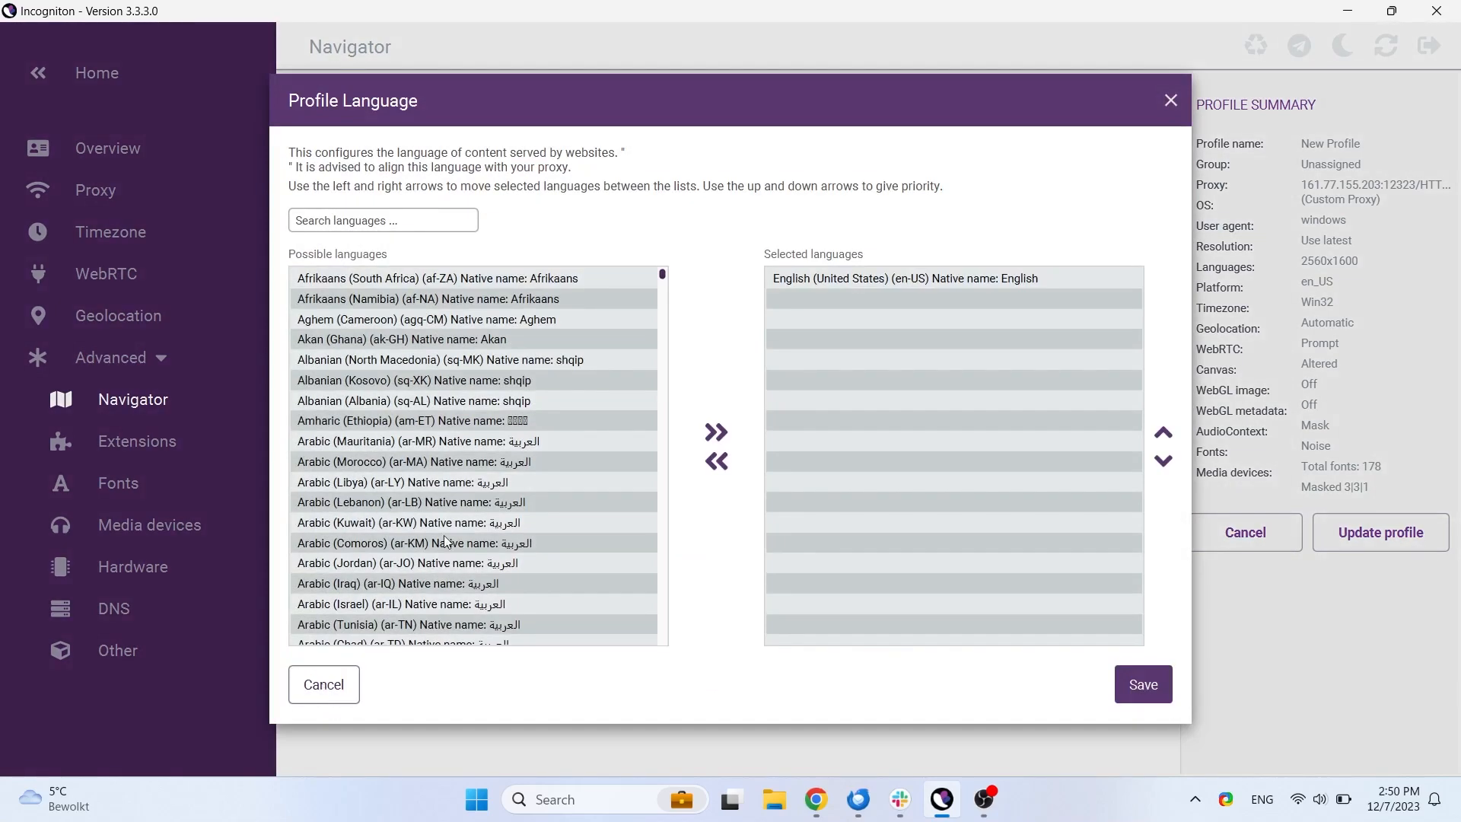
left_click(323, 683)
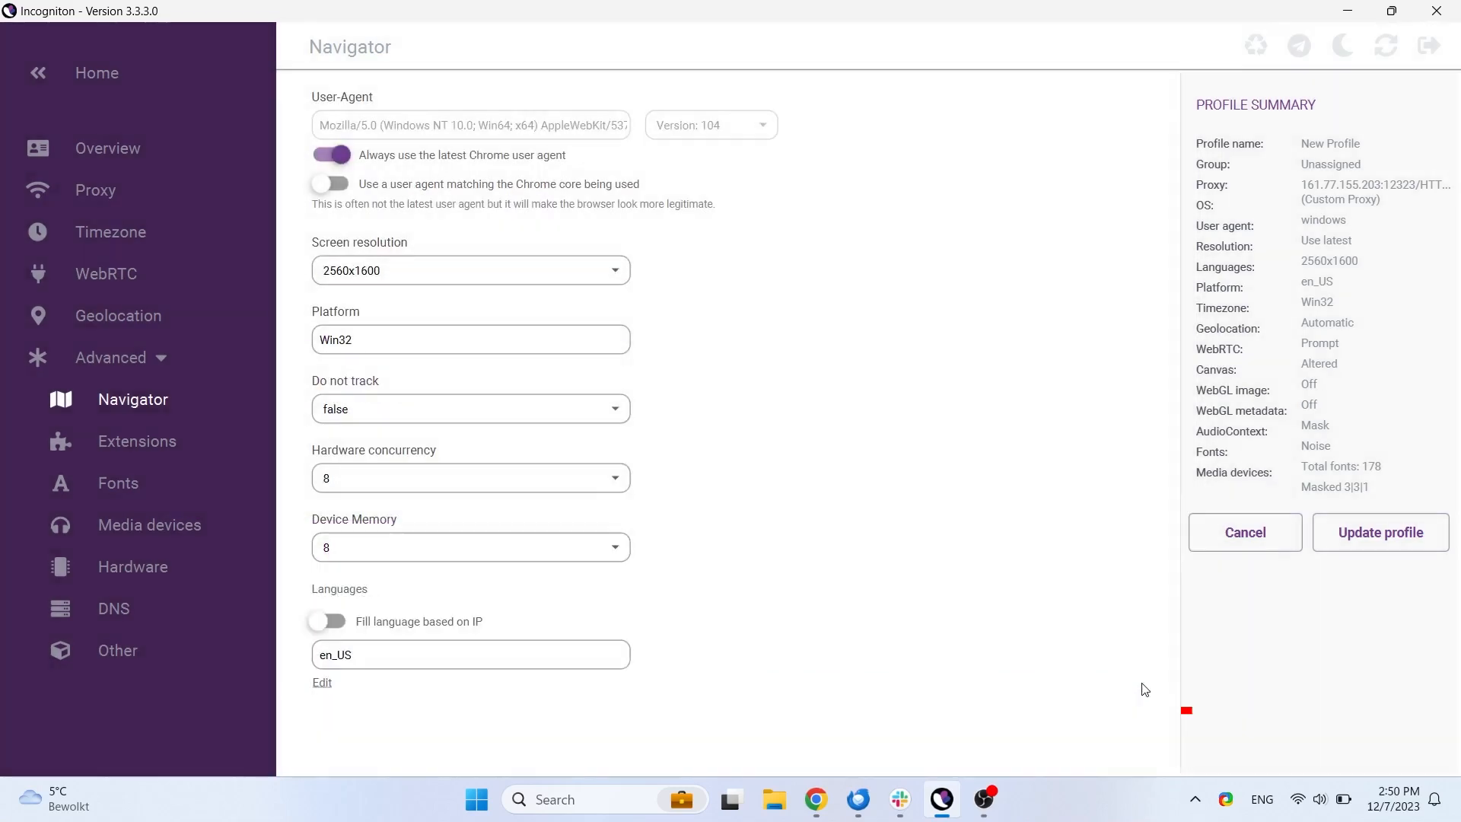